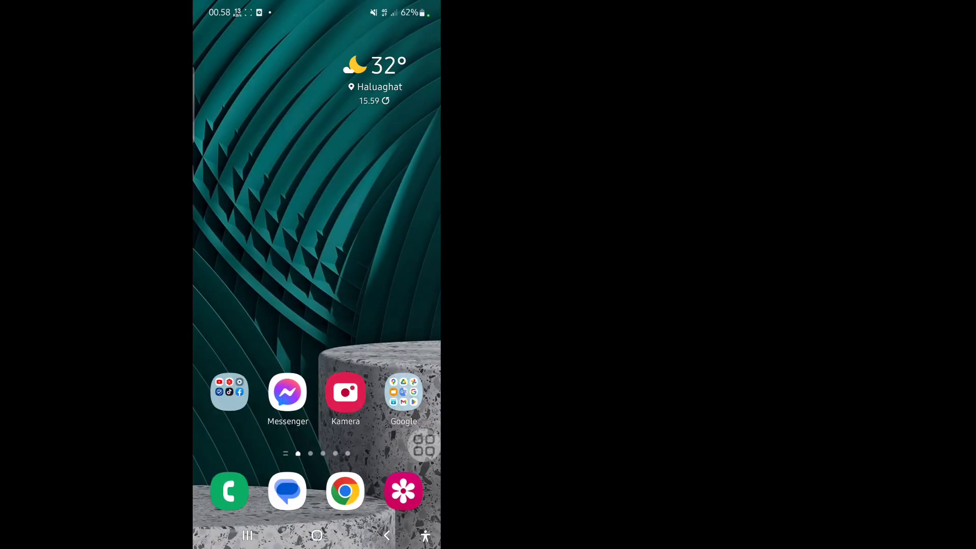
- Open Settings from the home screen and scroll the main list down to Aplikasi
left_click(230, 392)
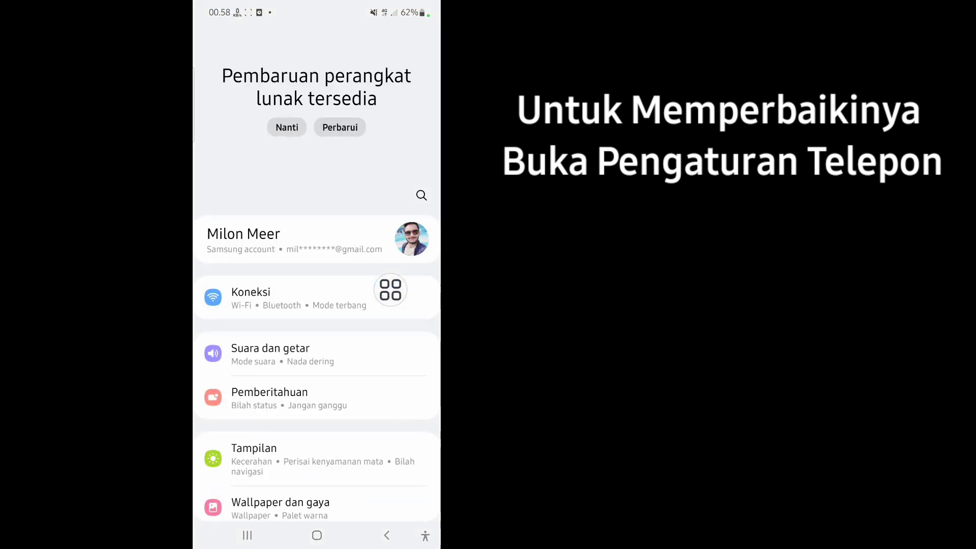
scroll("down", 3)
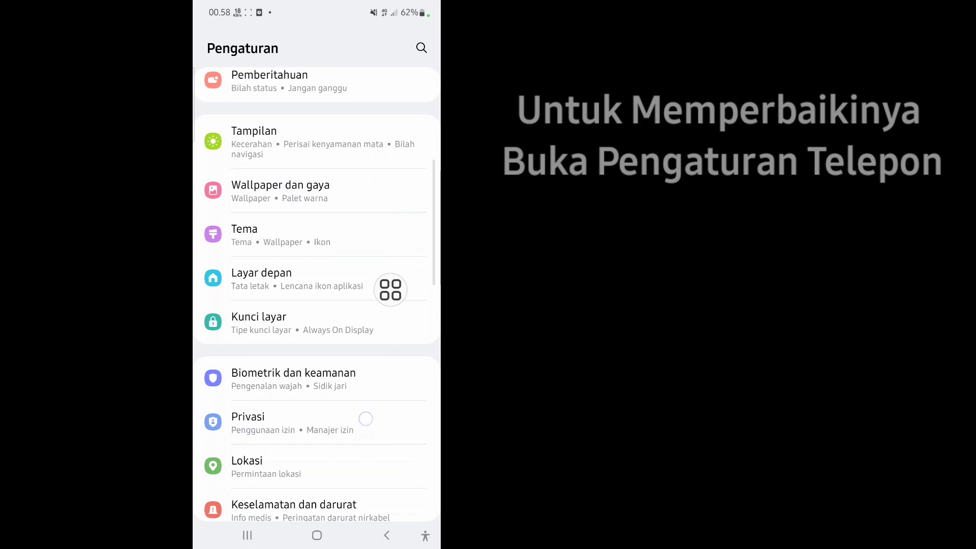
scroll("down", 3)
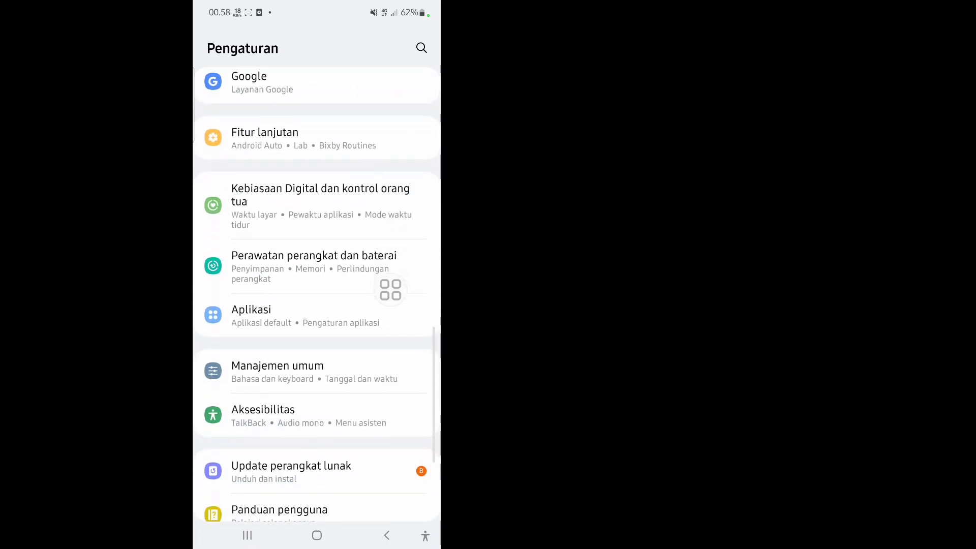
scroll("down", 3)
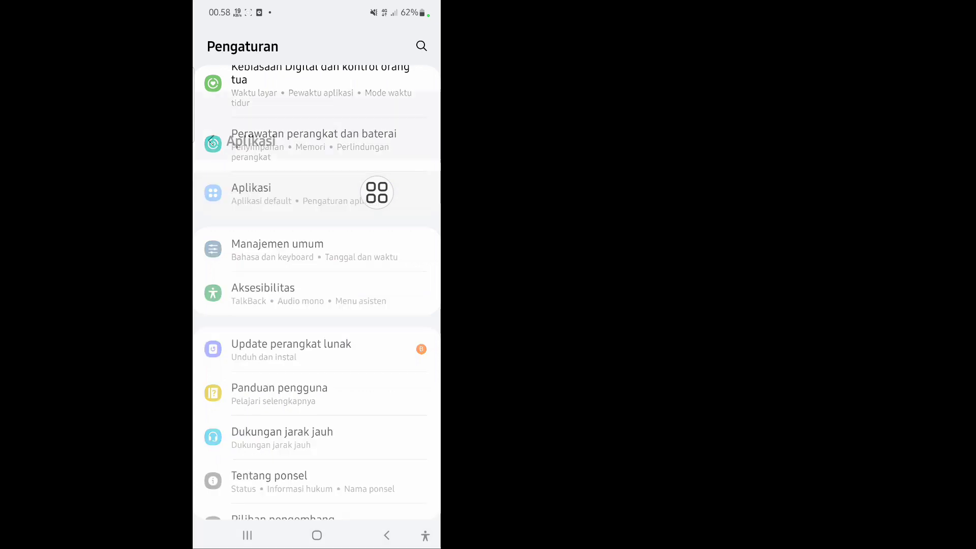
- Open Aplikasi and scroll the installed apps list to Google Play Store's Info aplikasi page
left_click(252, 187)
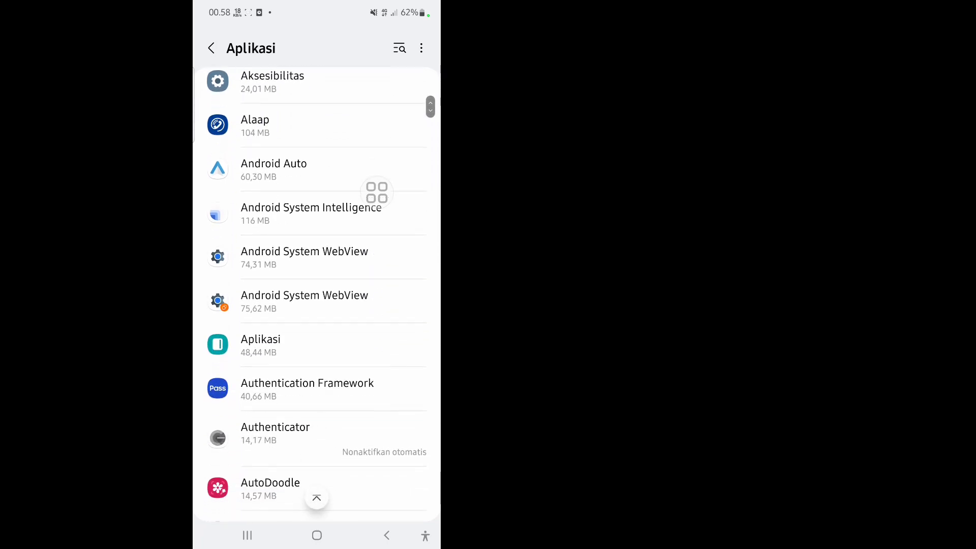
scroll("down", 3)
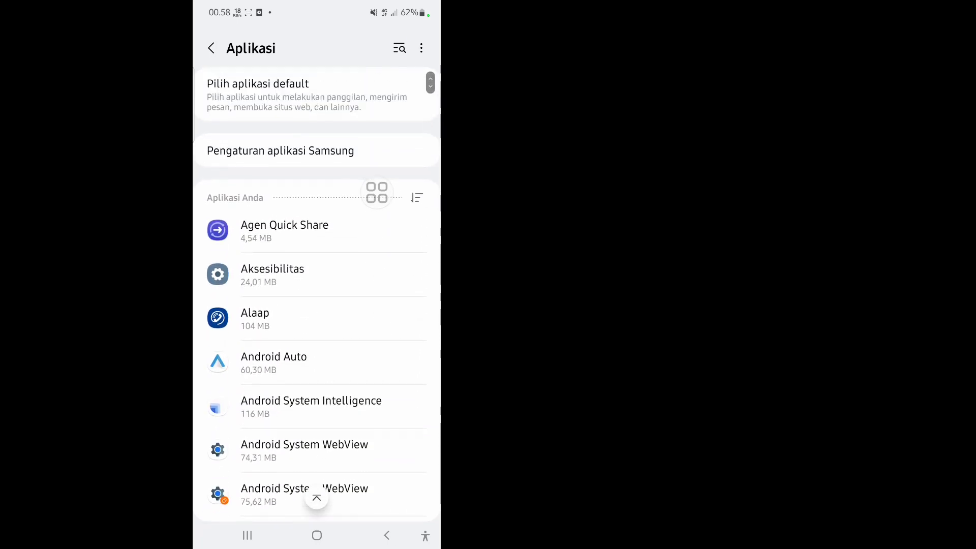
type("p")
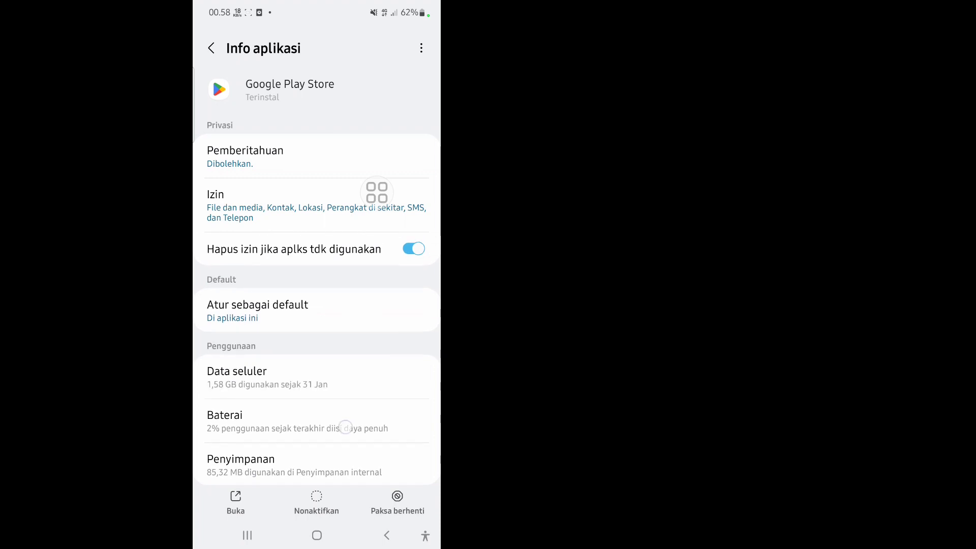
scroll("down", 3)
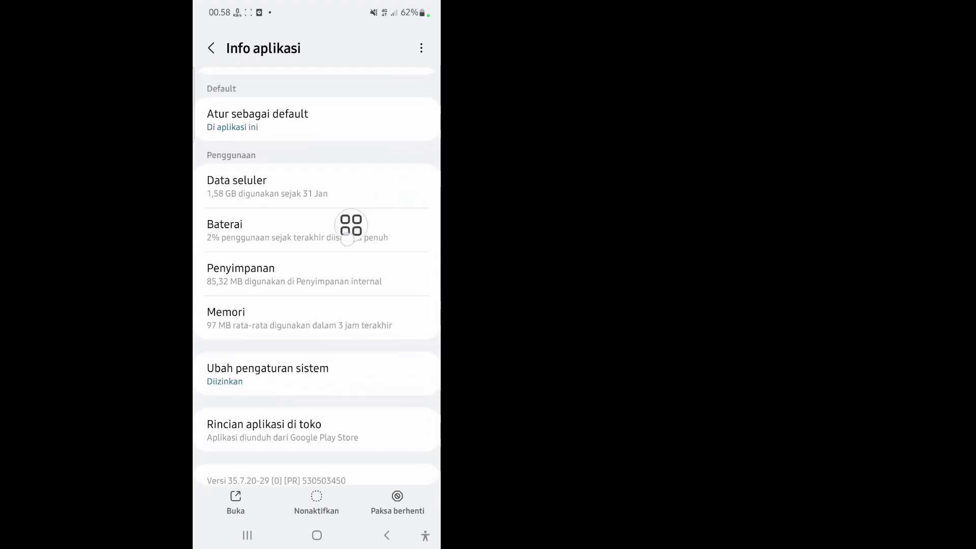
- In Penyimpanan, clear Google Play Store's cache and delete its data, leaving 82.63 MB
left_click(240, 274)
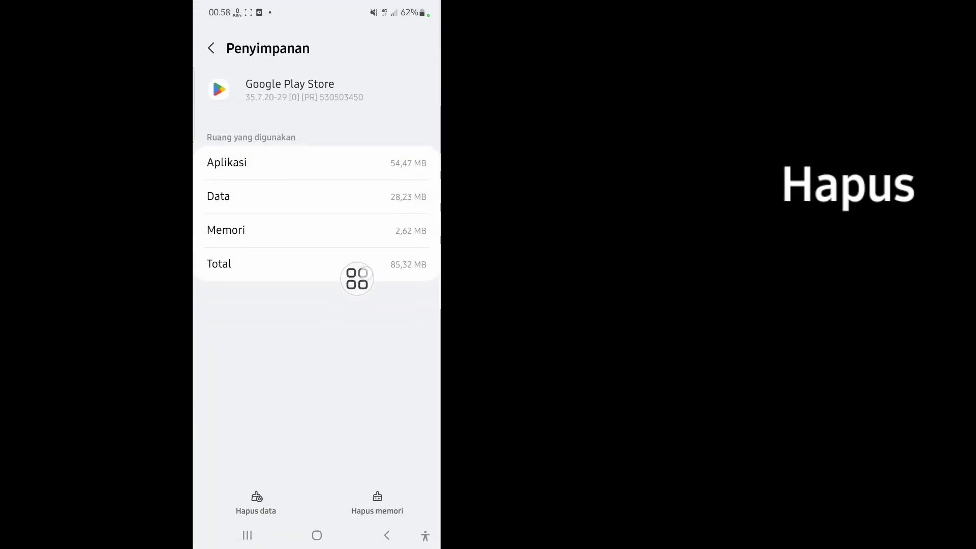
left_click(377, 500)
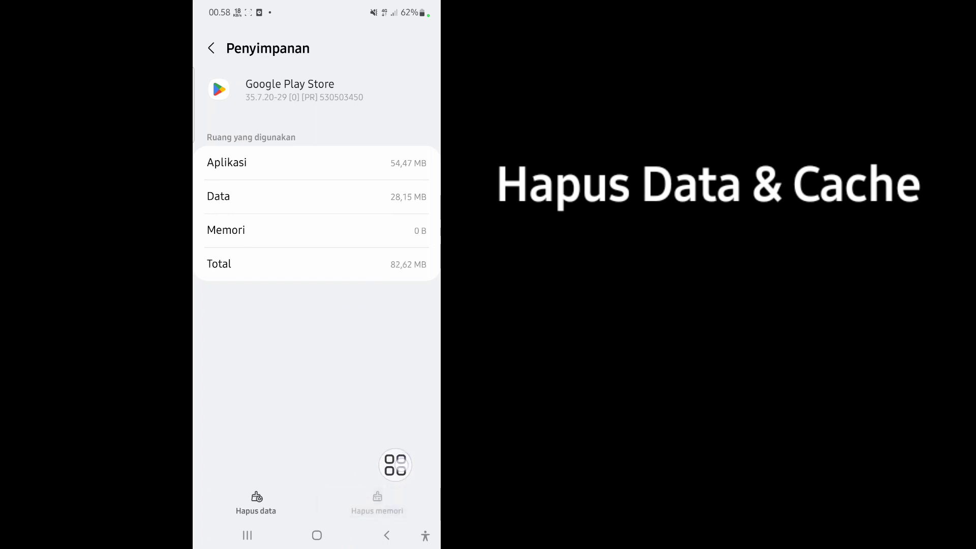
left_click(256, 496)
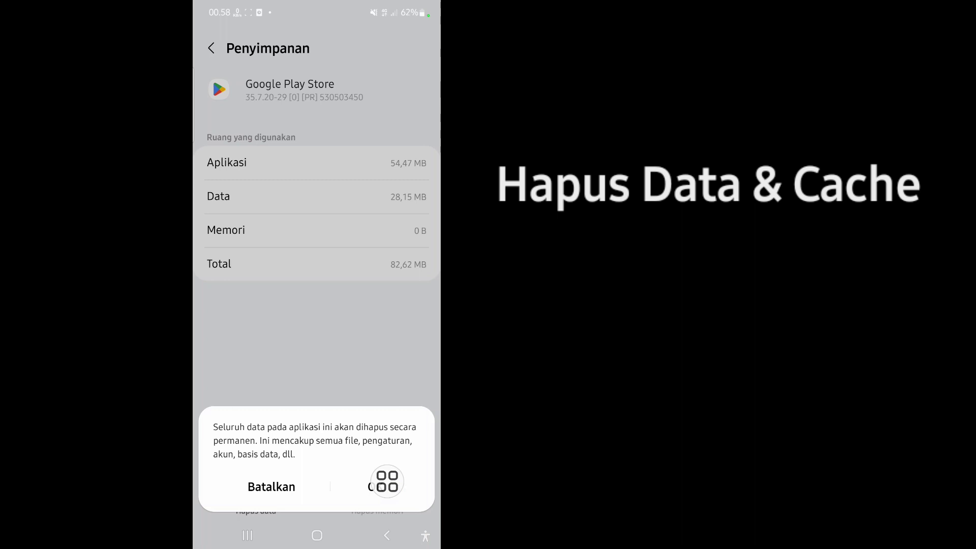
left_click(270, 486)
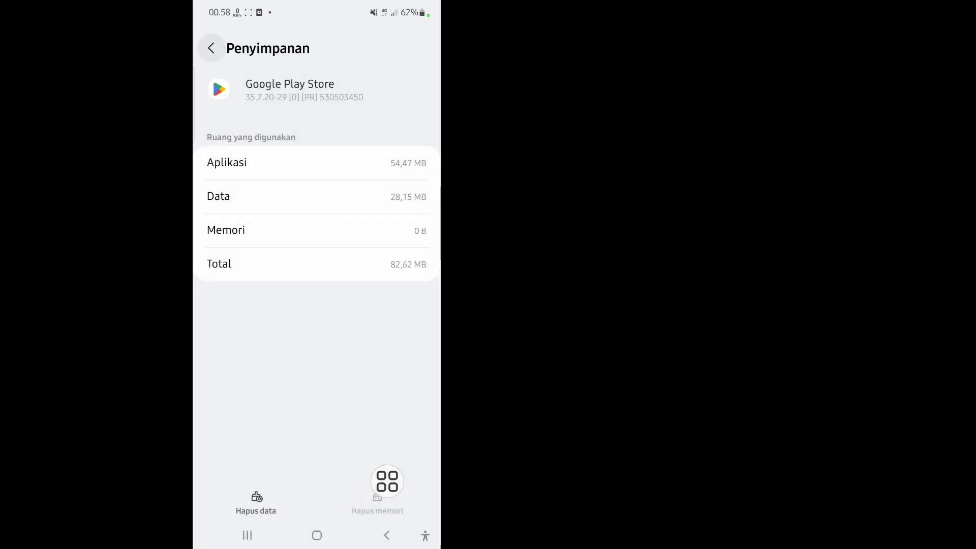
left_click(212, 46)
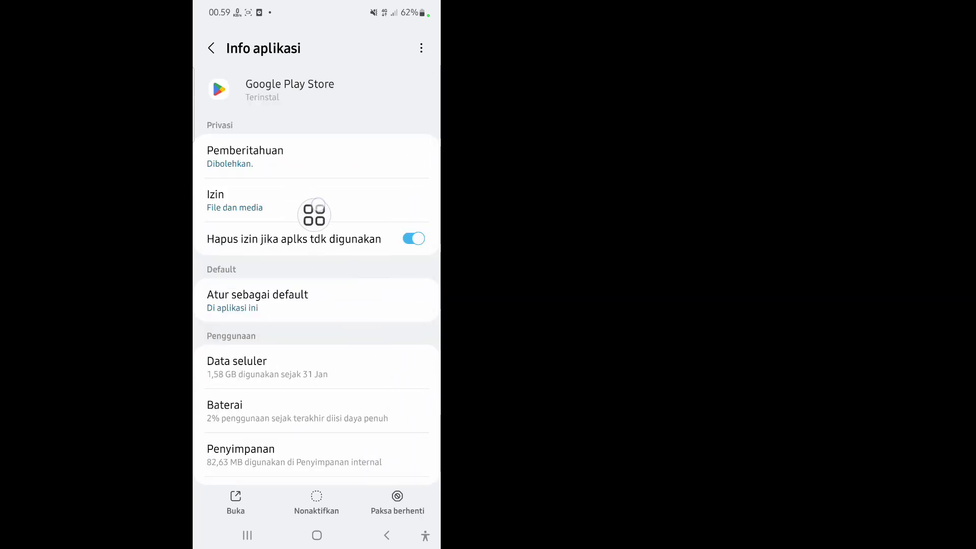
- Under Izin, set each denied permission including Contacts to Izinkan, then leave the page
left_click(233, 199)
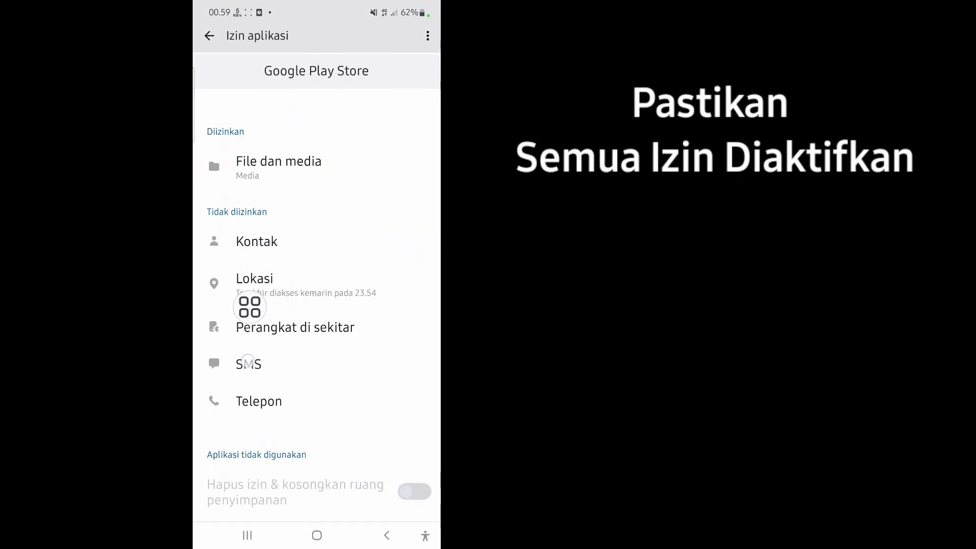
left_click(295, 328)
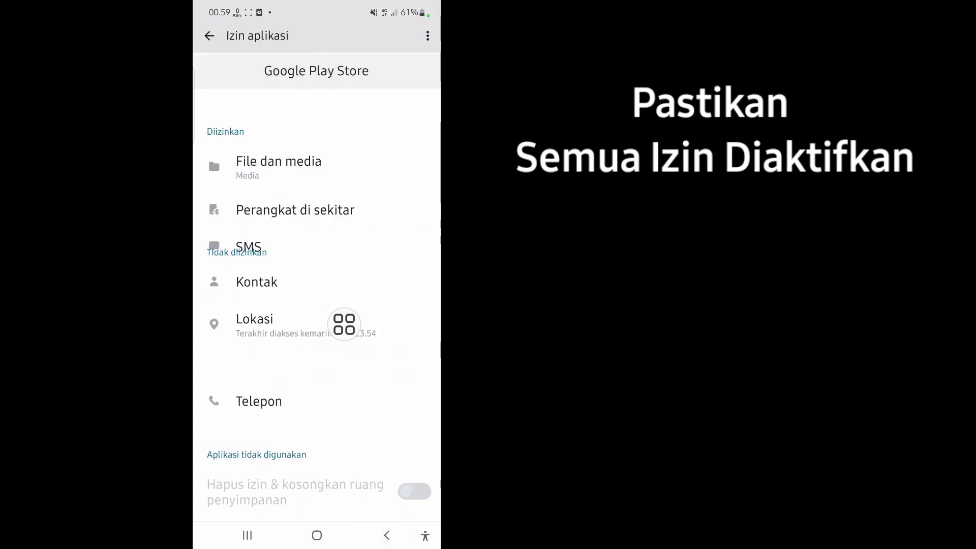
left_click(258, 402)
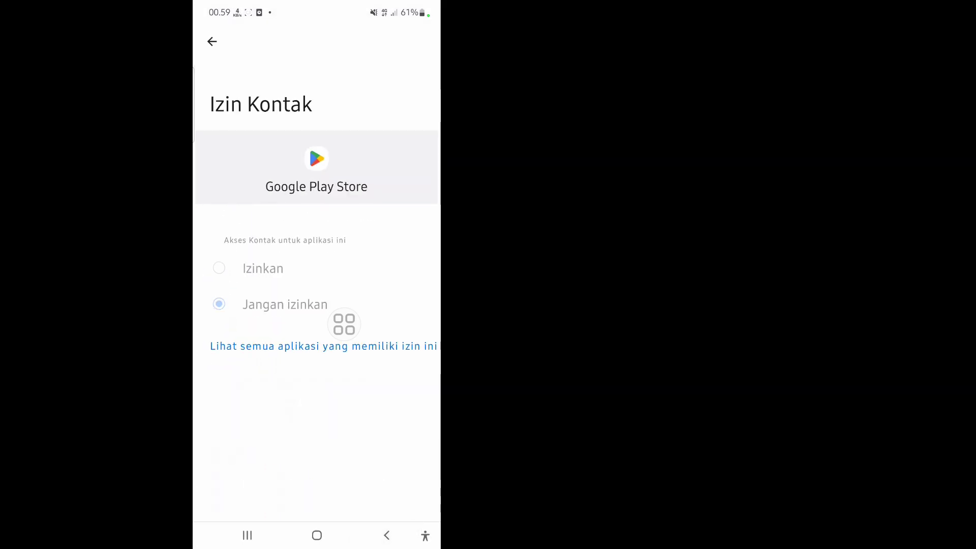
left_click(211, 41)
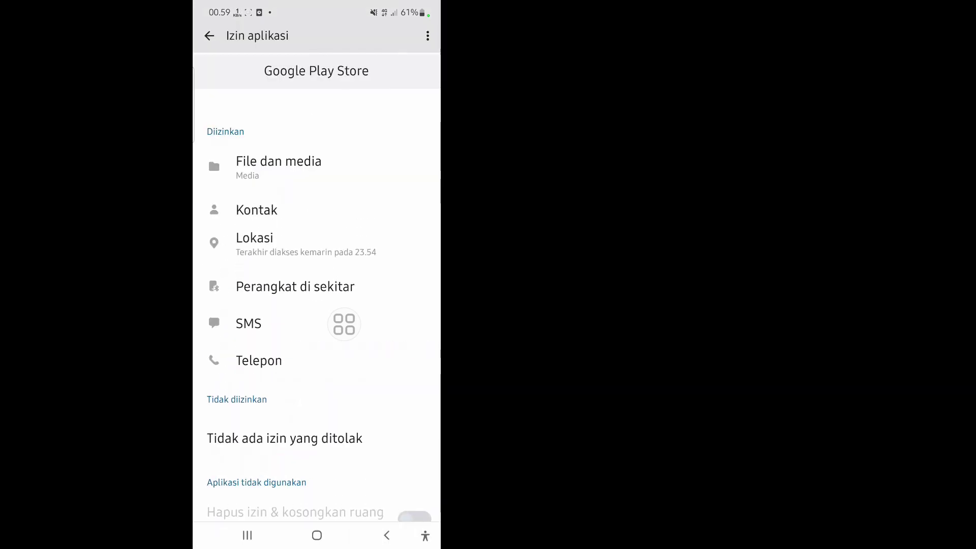
scroll("down", 3)
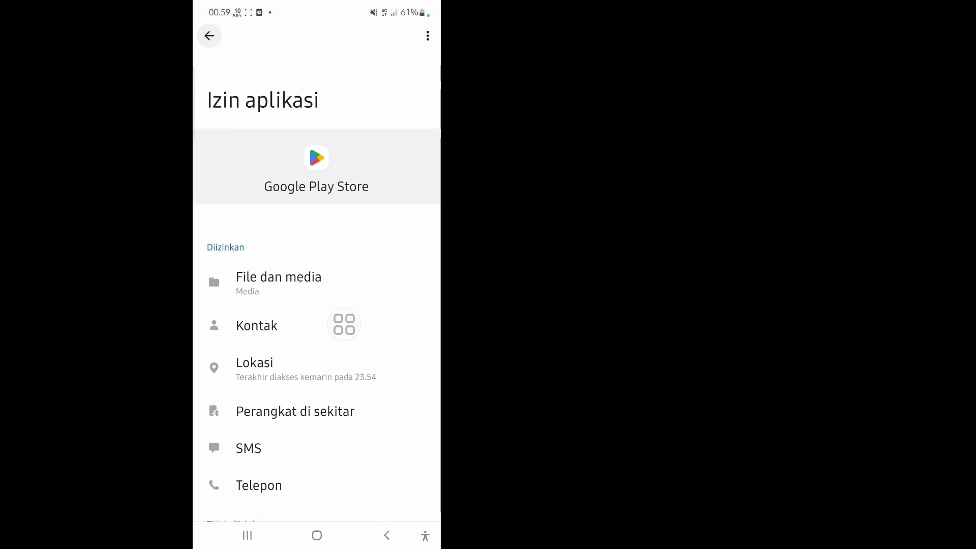
left_click(209, 36)
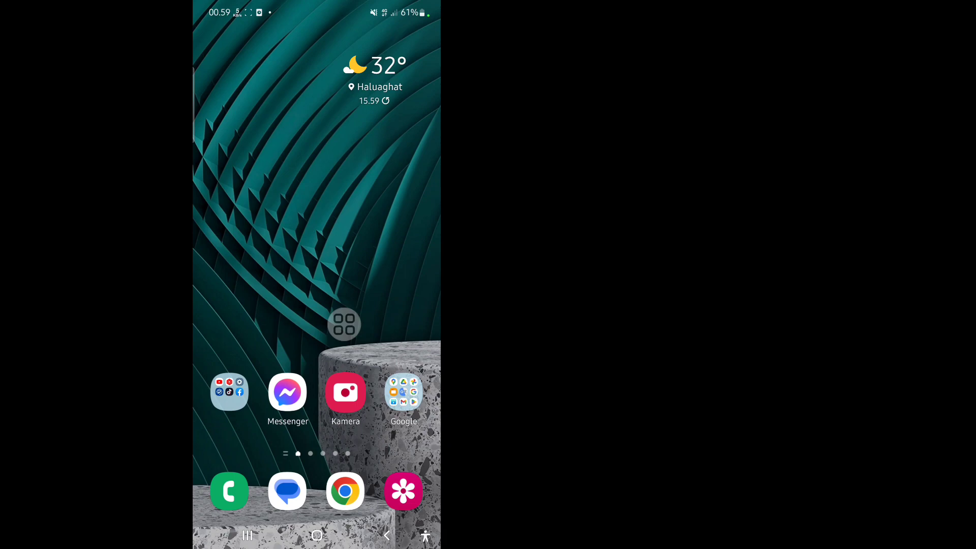
- Launch Play Store from the Google folder and show Aplikasi & game saya via the profile menu
left_click(404, 392)
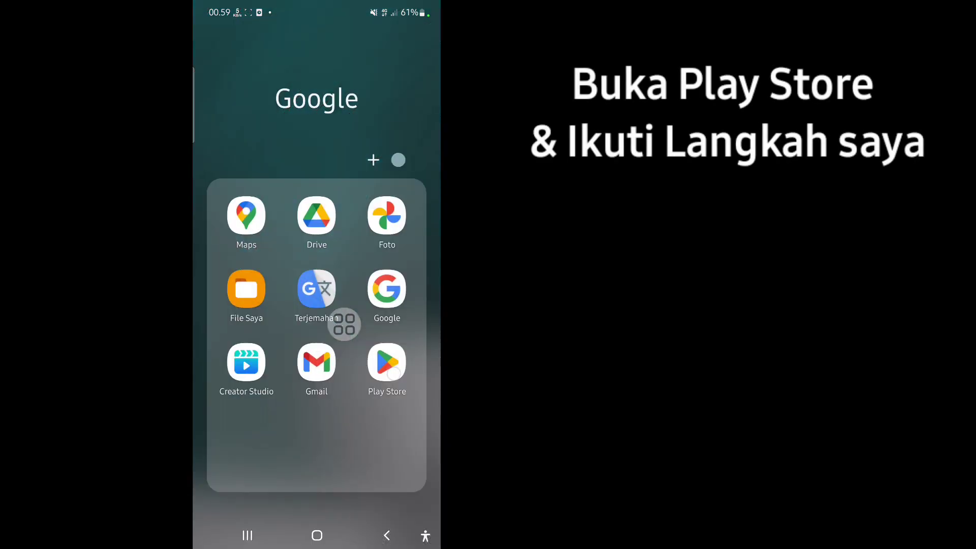
left_click(387, 362)
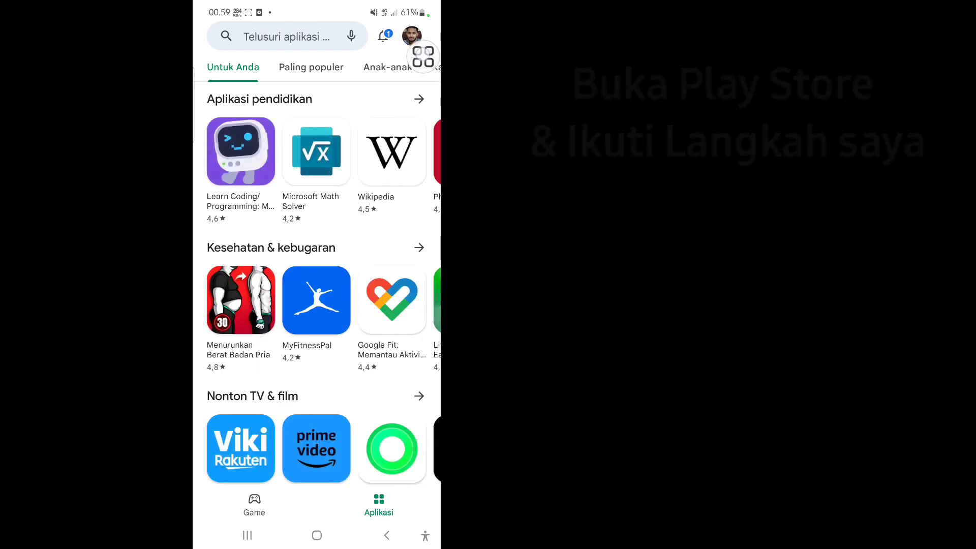
left_click(410, 36)
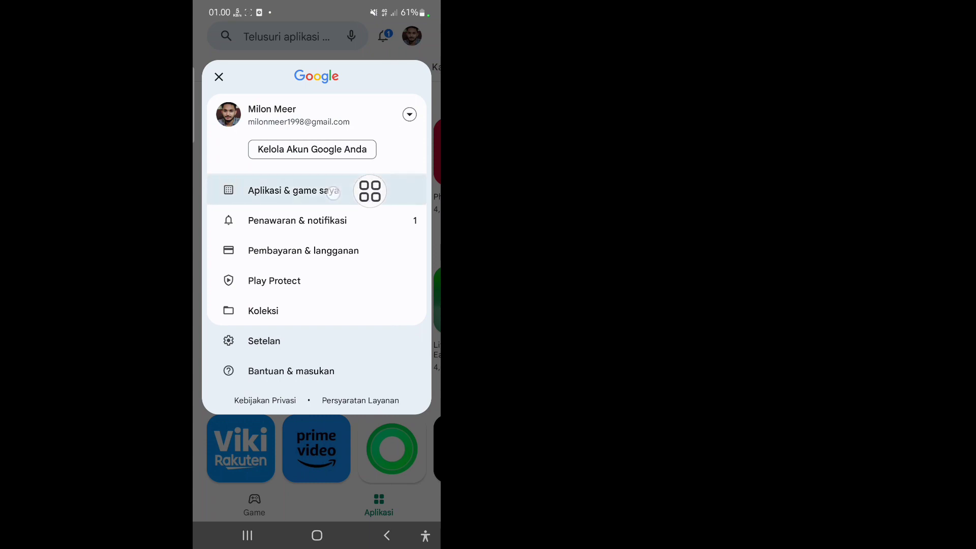
left_click(292, 190)
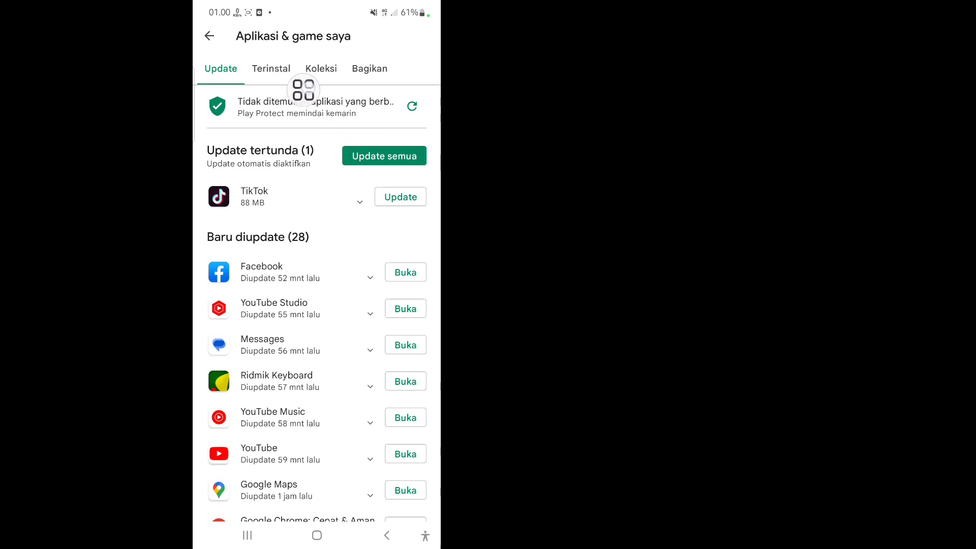
- Browse the Kosongkan ruang list of removable installed apps
left_click(271, 69)
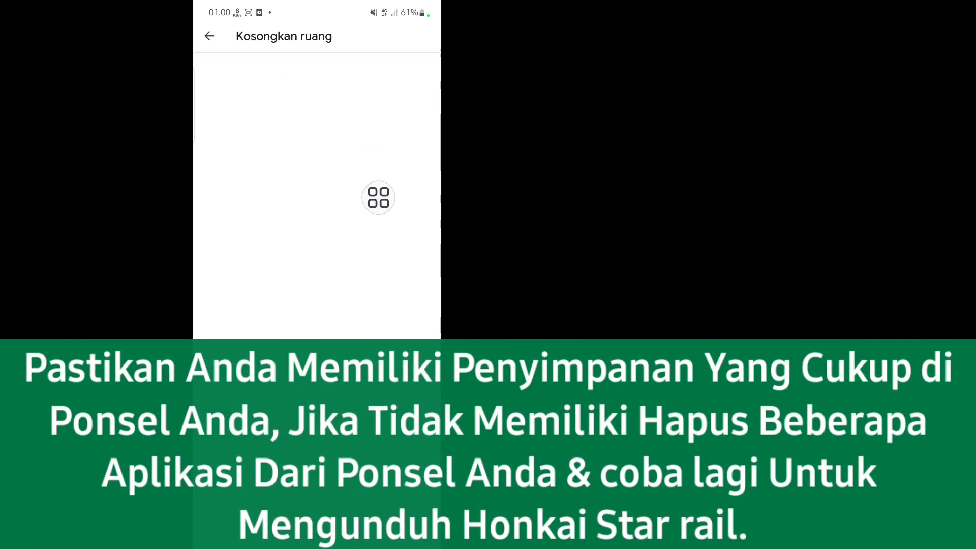
scroll("down", 3)
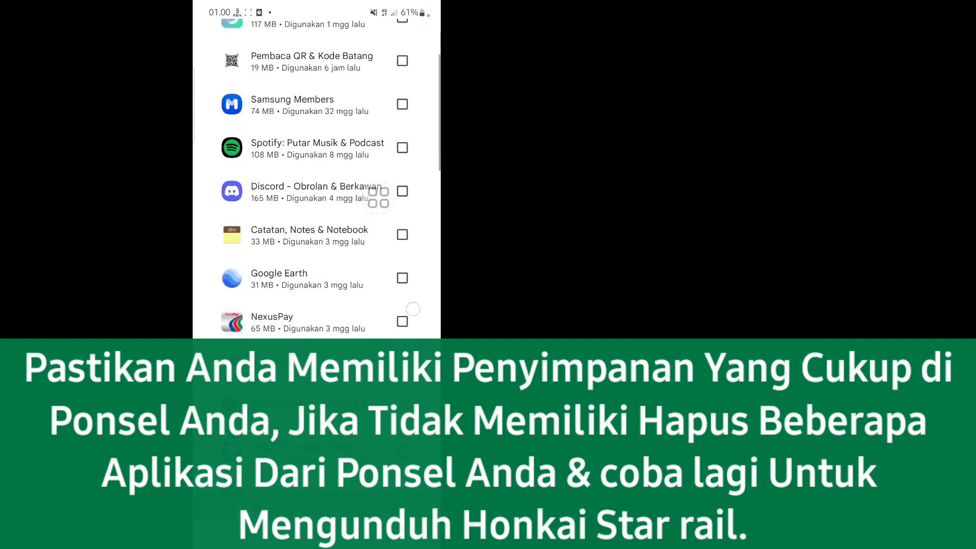
scroll("down", 3)
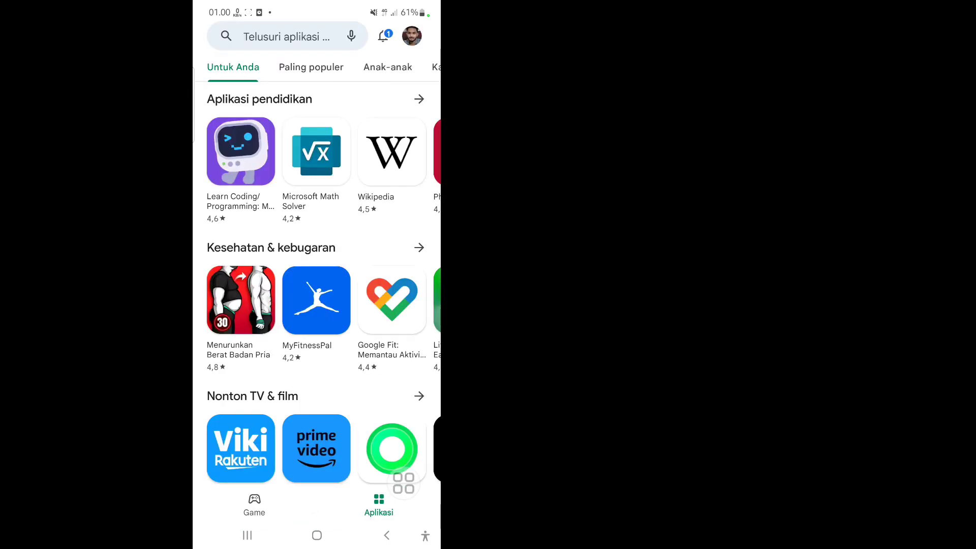
- Search the store for 'honkai star rail' from the recent searches
left_click(306, 36)
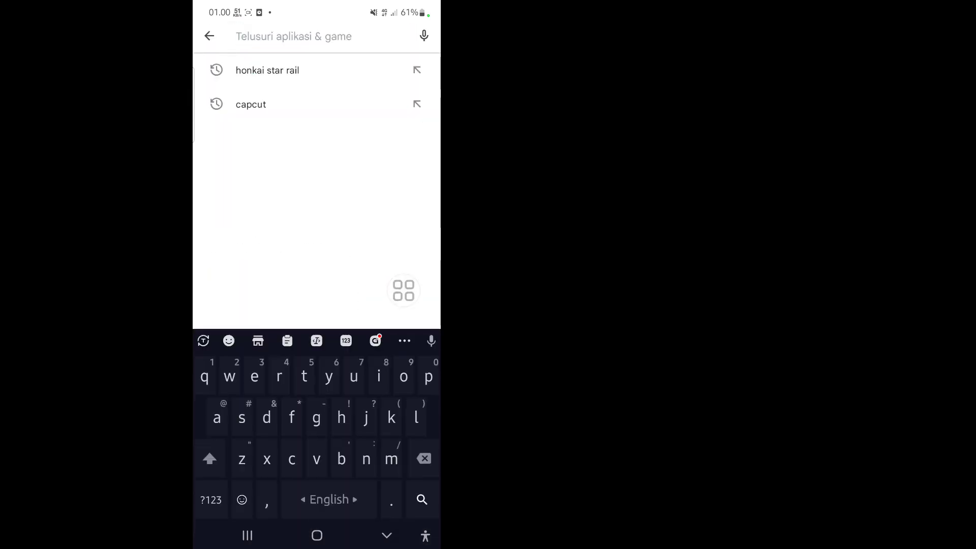
left_click(266, 70)
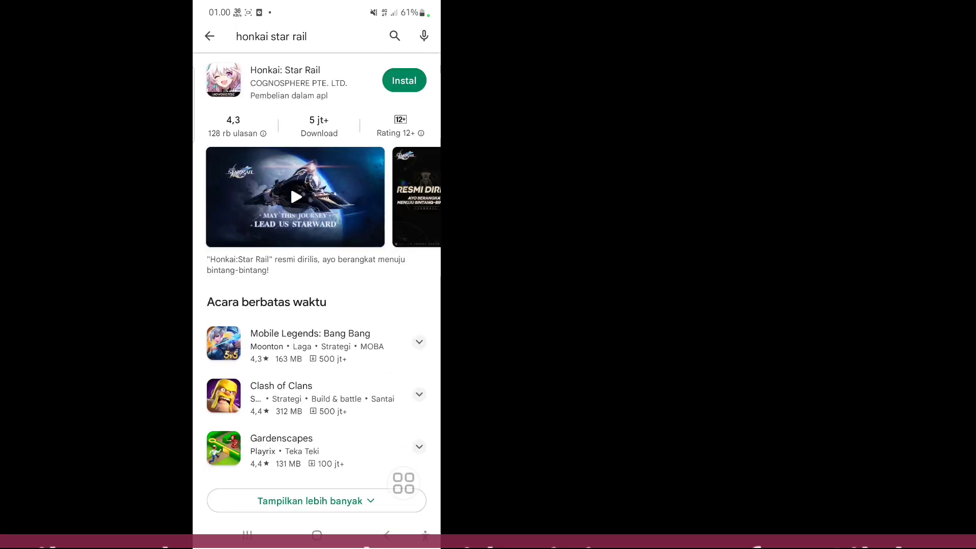